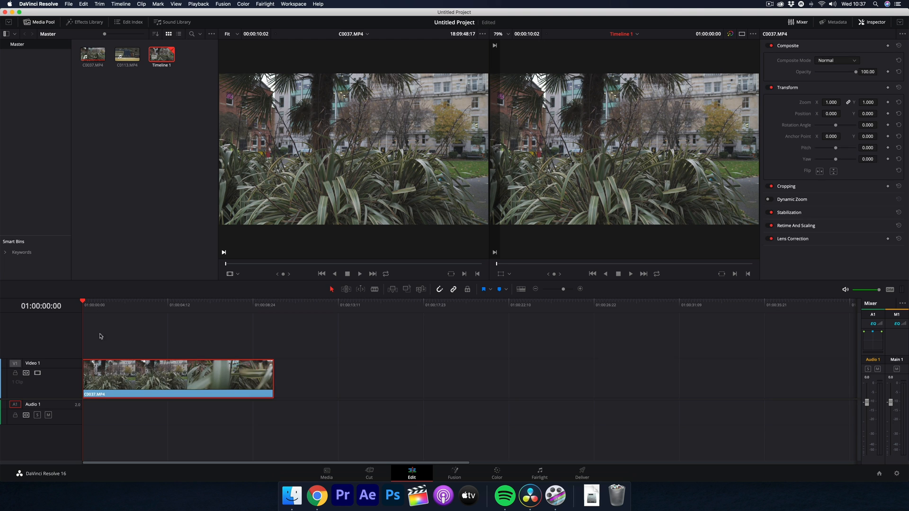
# Place the boat clip on V1 beneath the end of the leaf clip and park the playhead in the overlap.
pyautogui.click(92, 304)
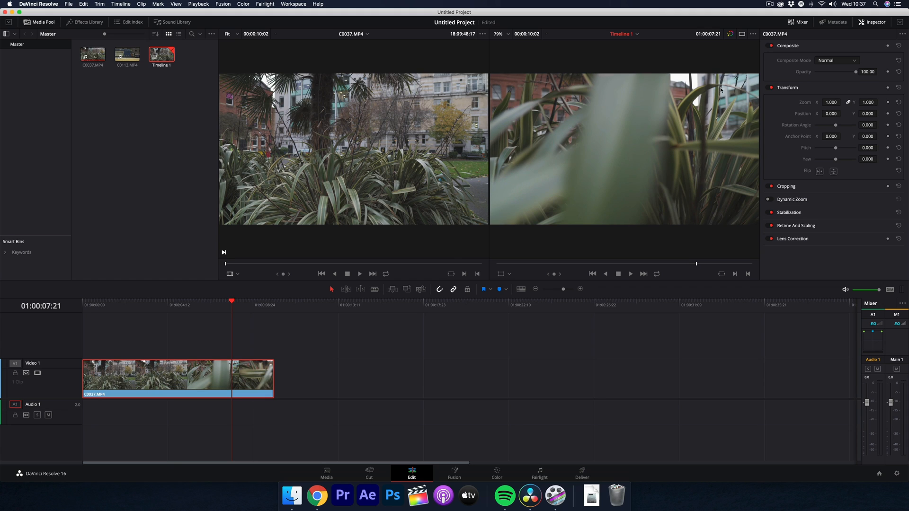
pyautogui.moveTo(652, 205)
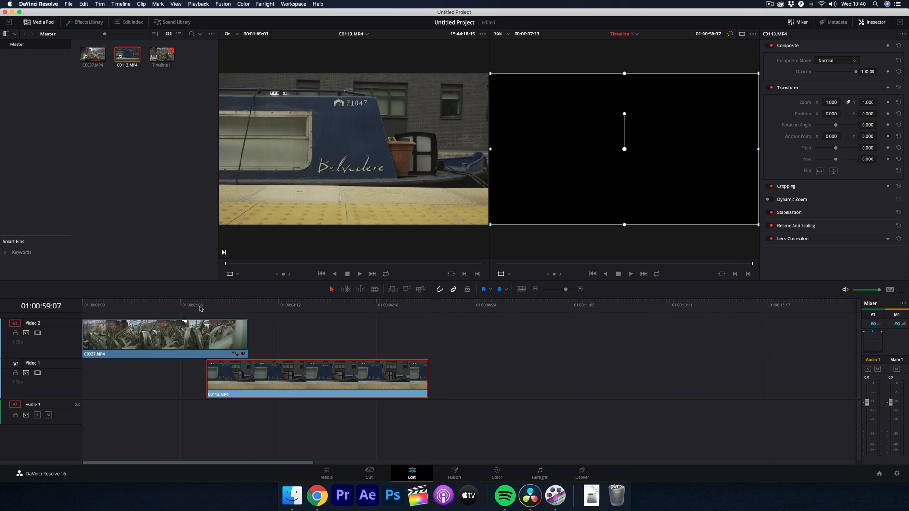
pyautogui.click(187, 304)
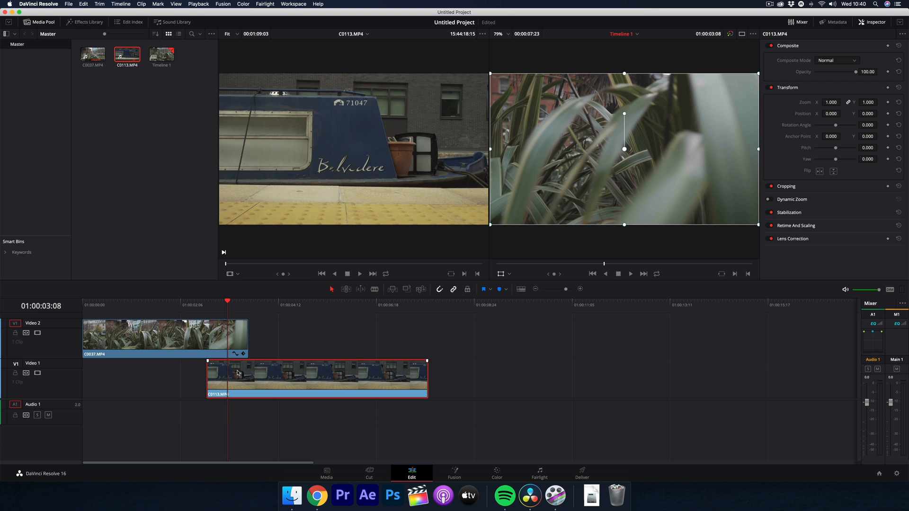
pyautogui.moveTo(316, 380); pyautogui.dragTo(338, 380)
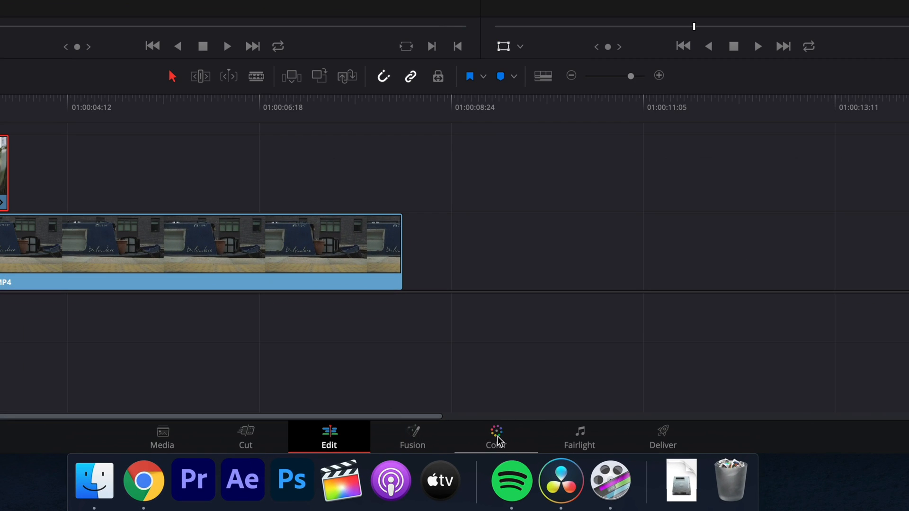
# On the Color page, add an Alpha Output and wire node 01's alpha into it.
pyautogui.click(495, 438)
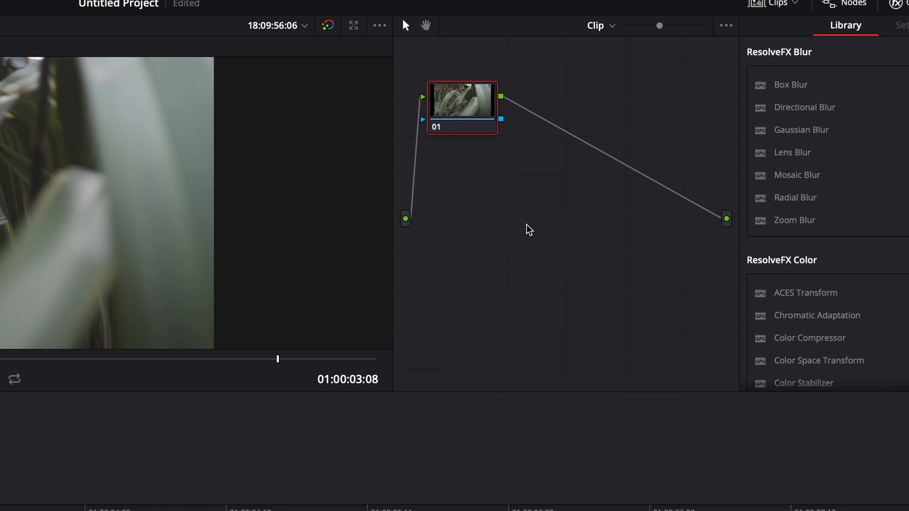
pyautogui.rightClick(527, 230)
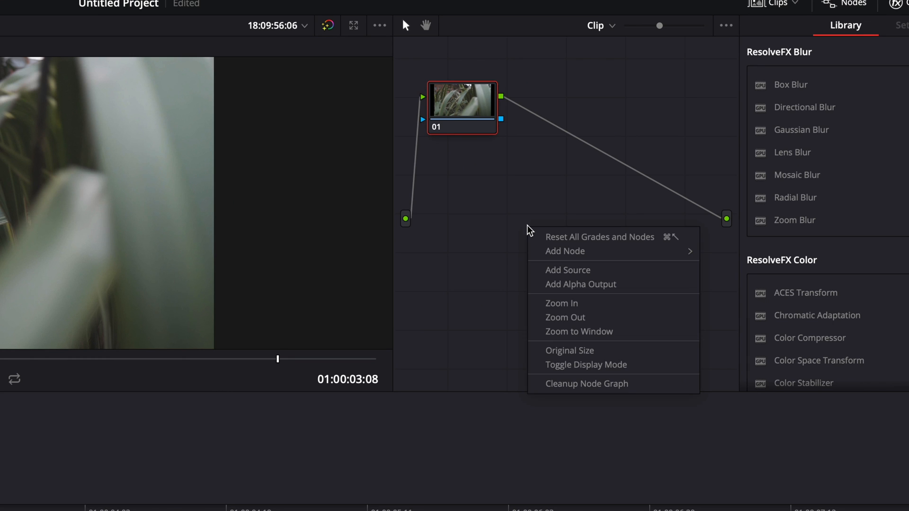
pyautogui.click(581, 285)
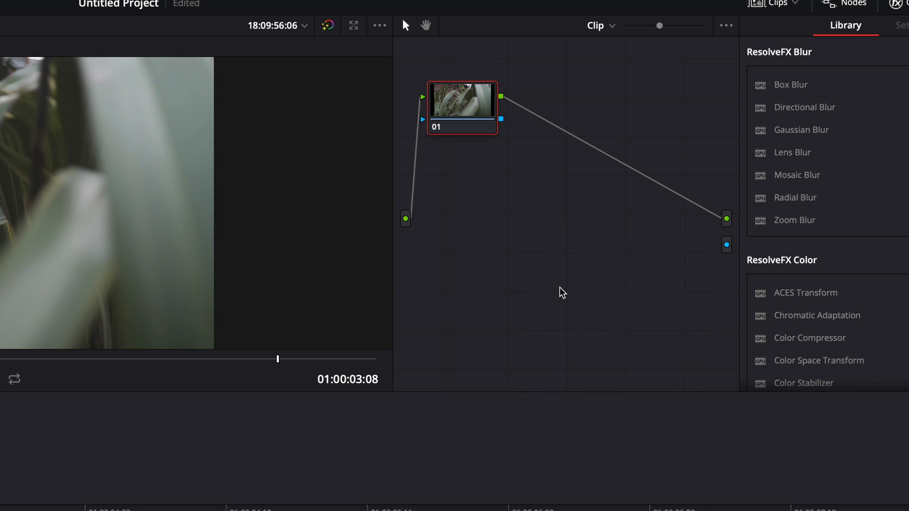
pyautogui.moveTo(500, 122)
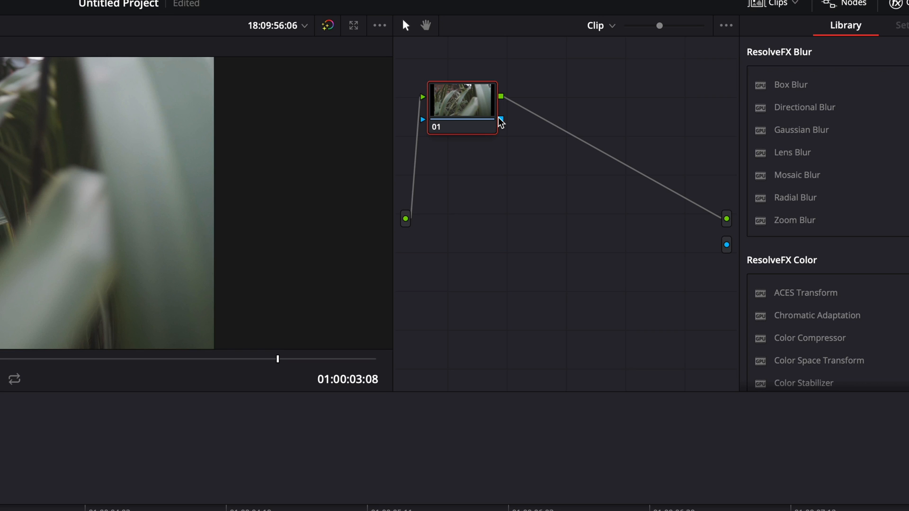
pyautogui.moveTo(500, 119); pyautogui.dragTo(655, 224)
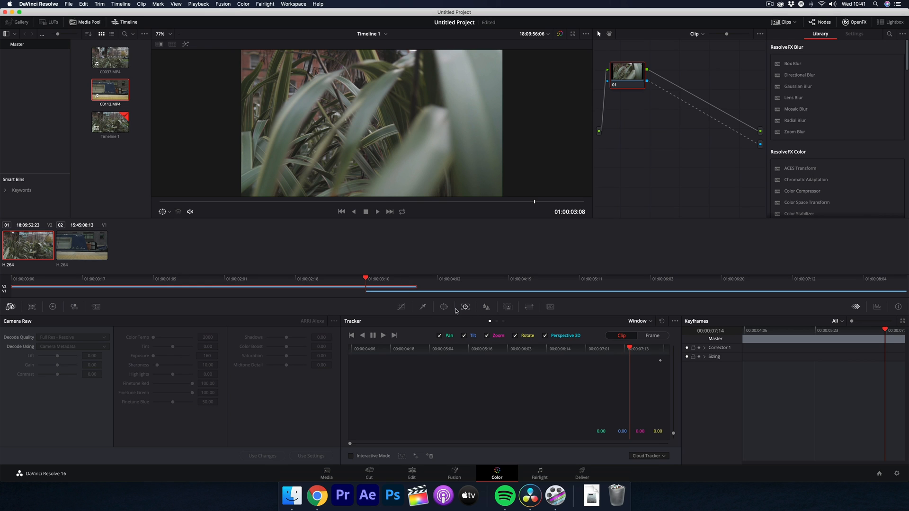
# Show the Window palette with the Curve pen shape ready for drawing.
pyautogui.click(443, 307)
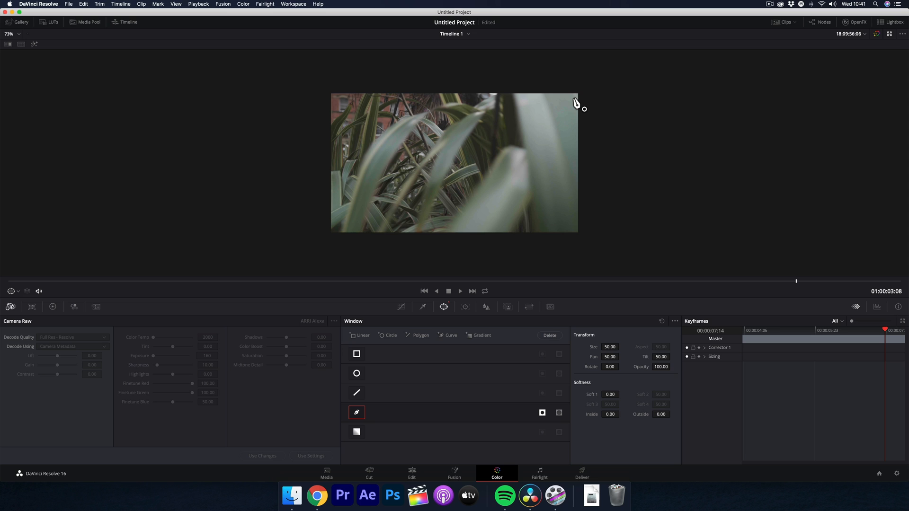
pyautogui.moveTo(578, 98)
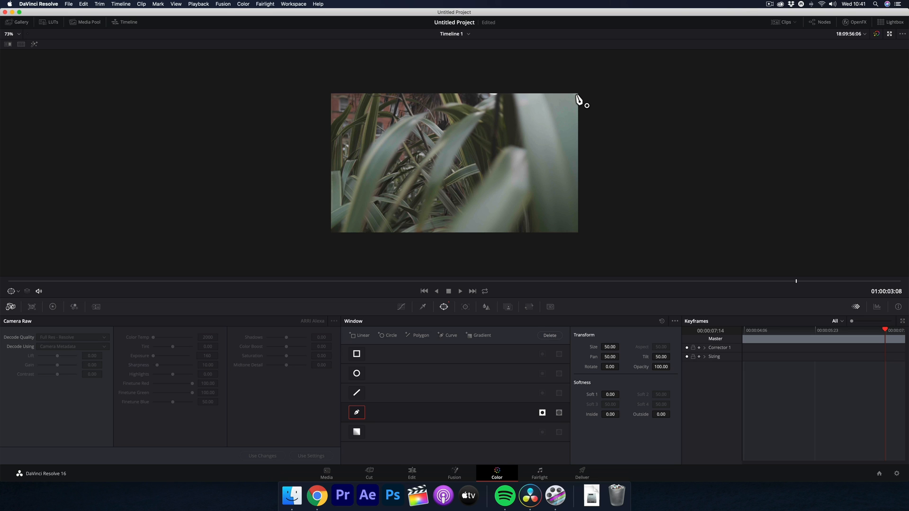
pyautogui.moveTo(578, 97)
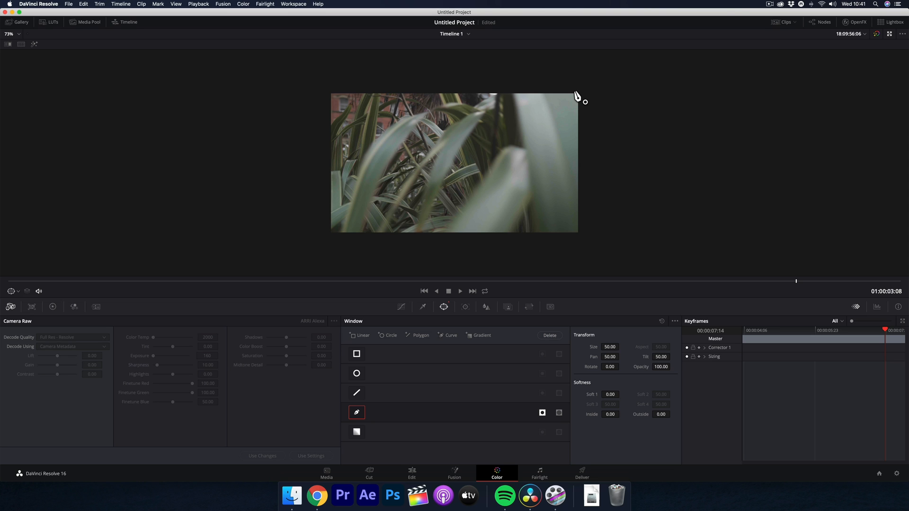
pyautogui.moveTo(574, 93)
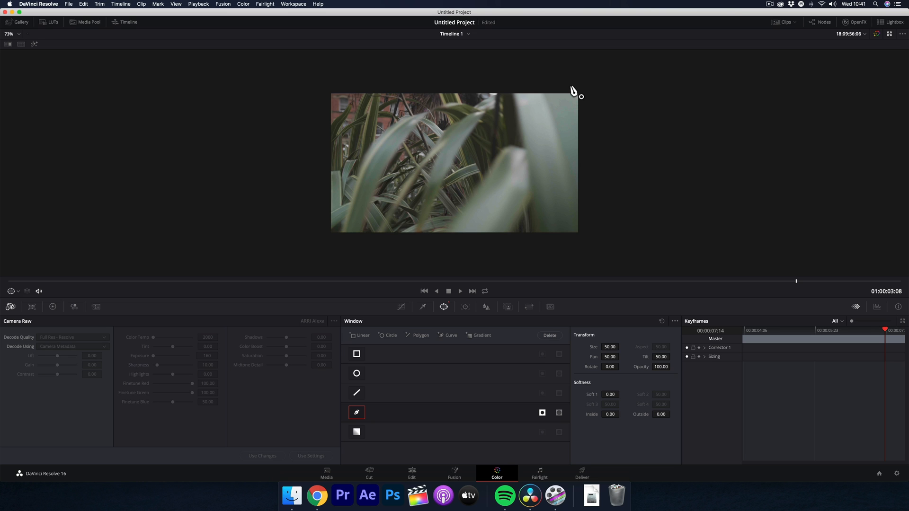
pyautogui.moveTo(571, 86)
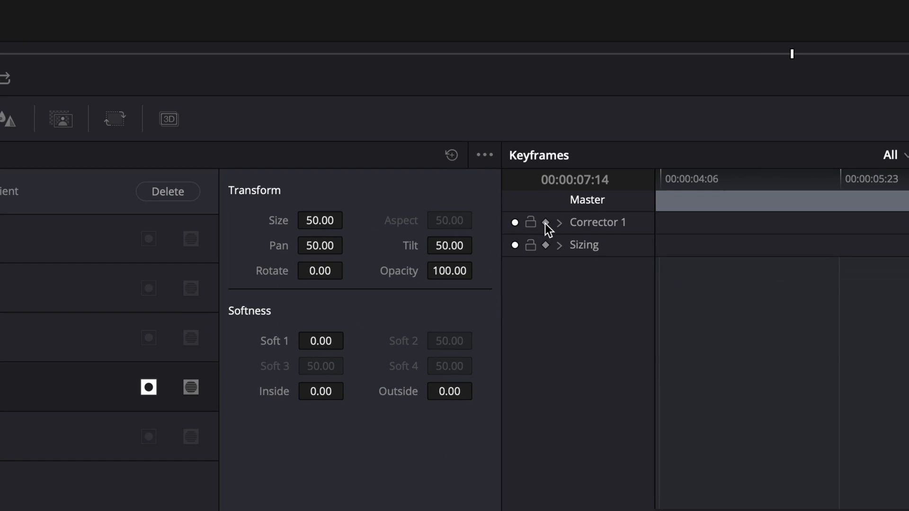
# Enable keyframing on Corrector 1 and pull the curve mask's points onto the leaf edge.
pyautogui.click(545, 222)
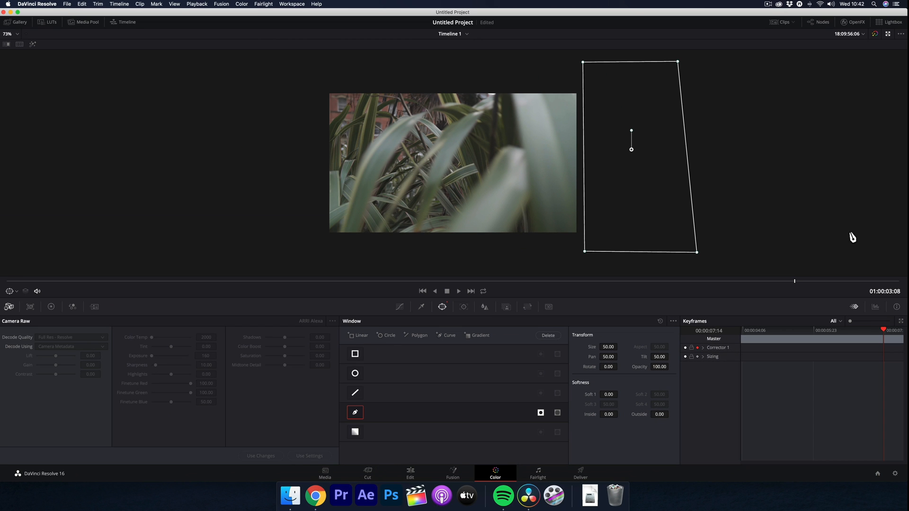
pyautogui.moveTo(584, 242)
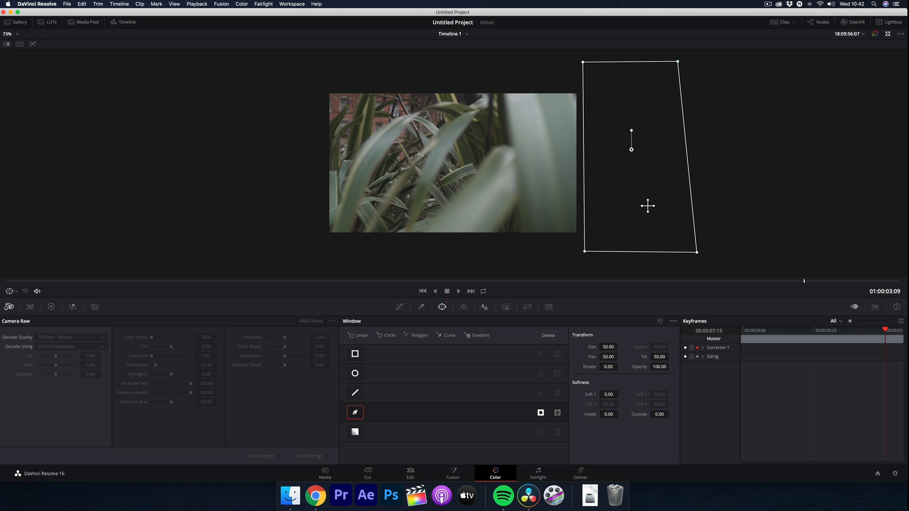
pyautogui.moveTo(648, 206); pyautogui.dragTo(637, 202)
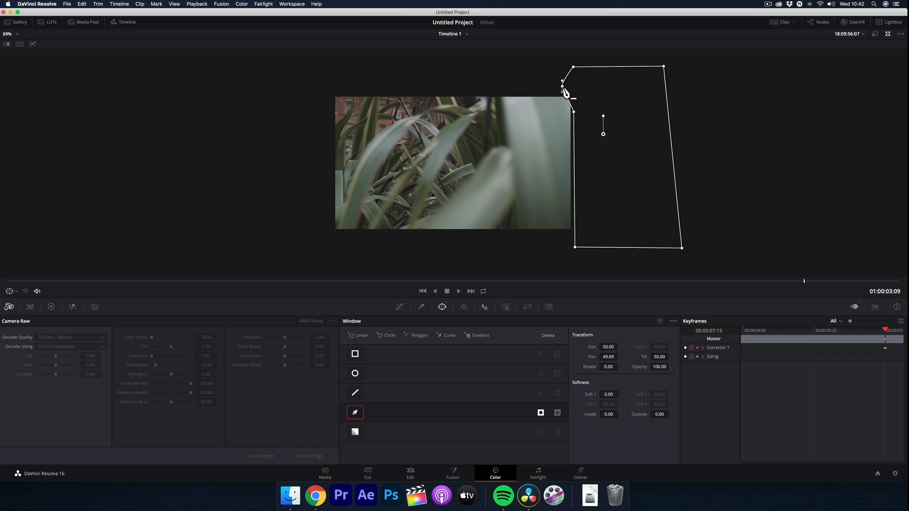
pyautogui.moveTo(566, 93); pyautogui.dragTo(574, 113)
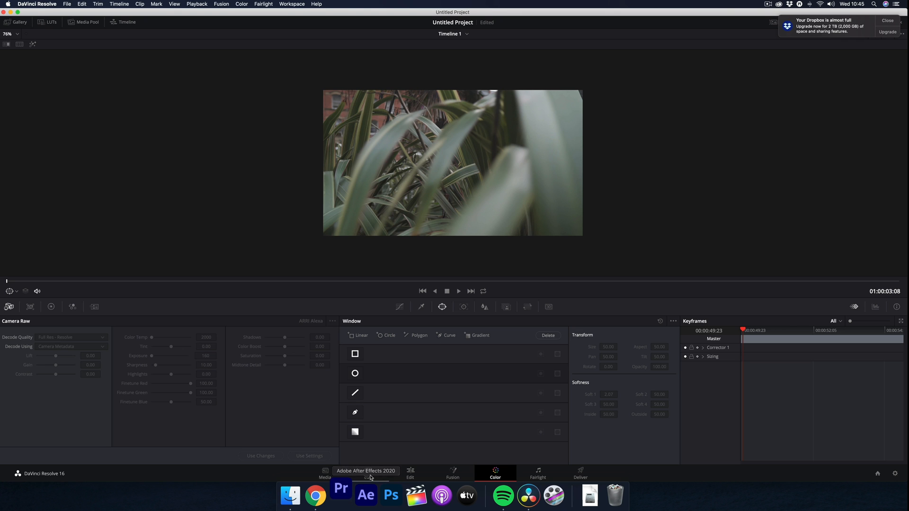
# Review the cut on the Edit page, then return to Color with the Clips strip and mini Timeline shown.
pyautogui.click(410, 470)
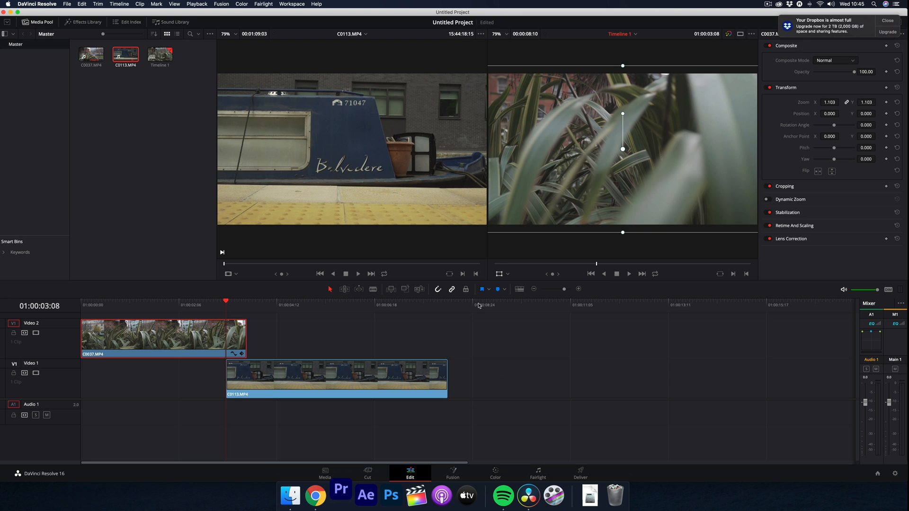
pyautogui.click(629, 274)
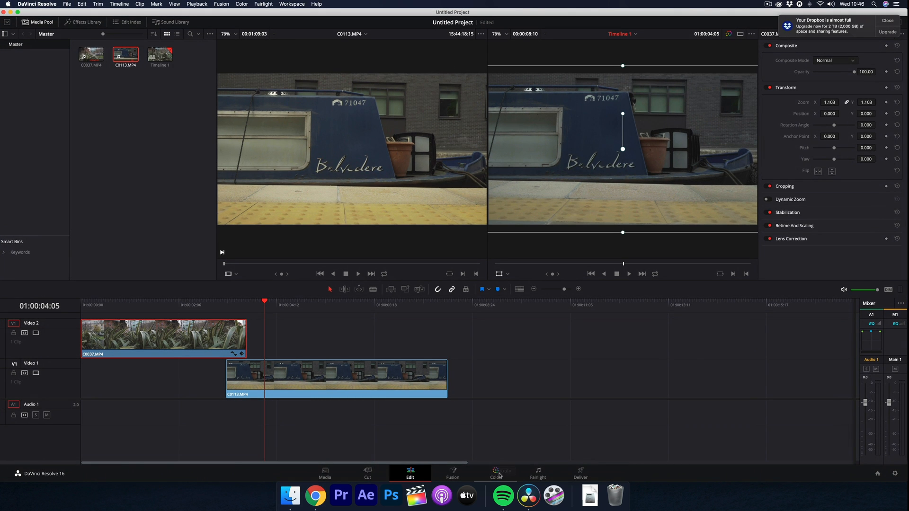
pyautogui.click(494, 471)
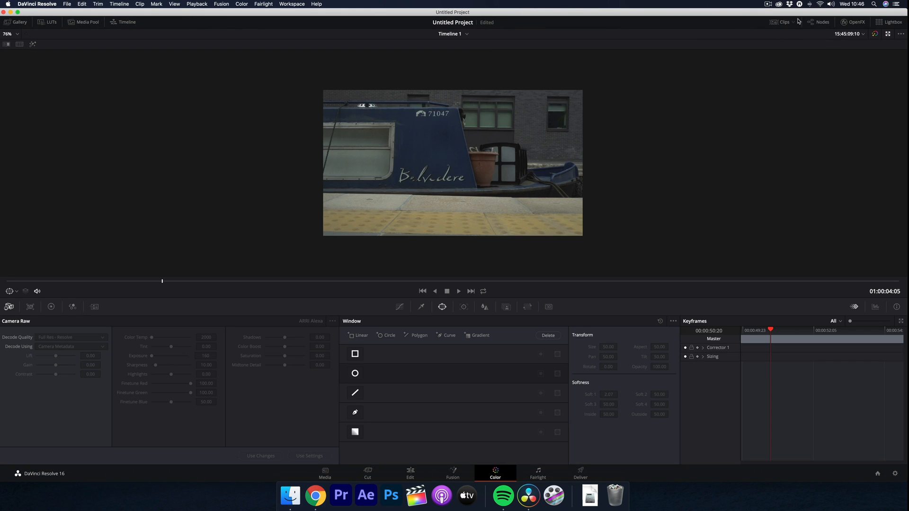
pyautogui.click(781, 22)
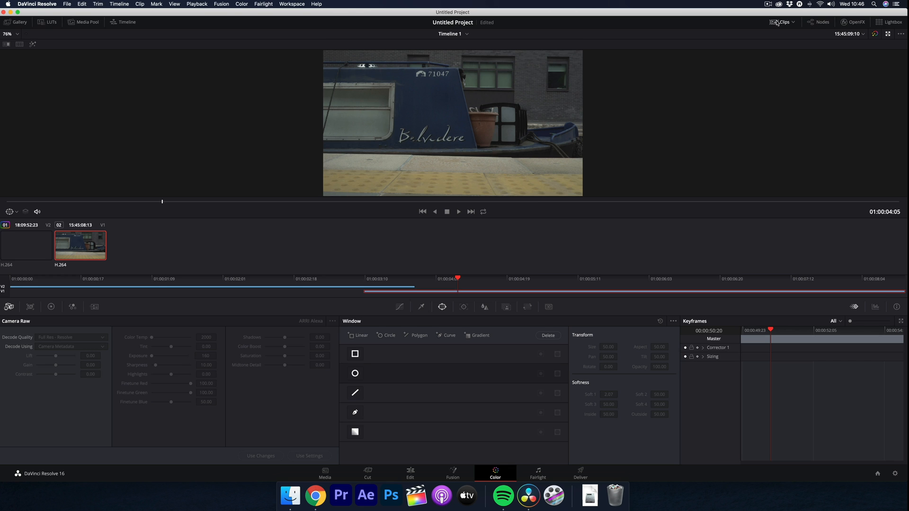
pyautogui.click(27, 245)
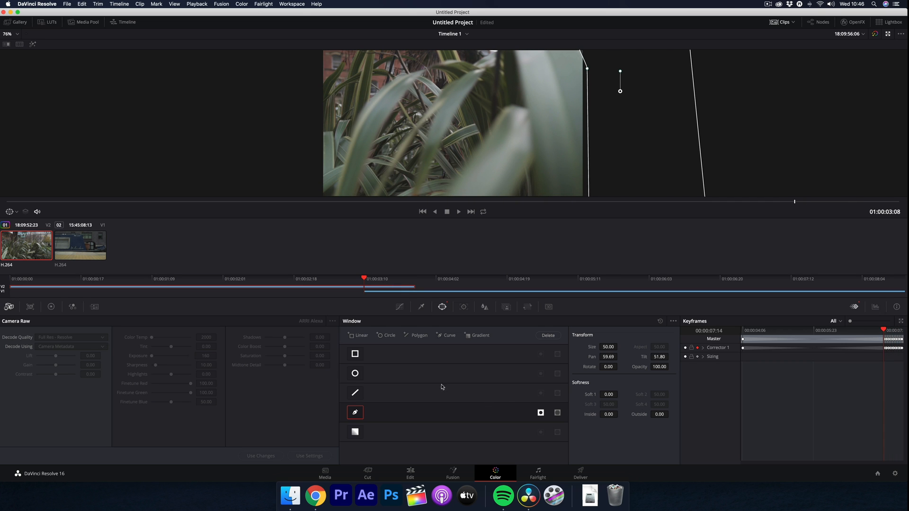
pyautogui.moveTo(660, 383)
pyautogui.write('3')
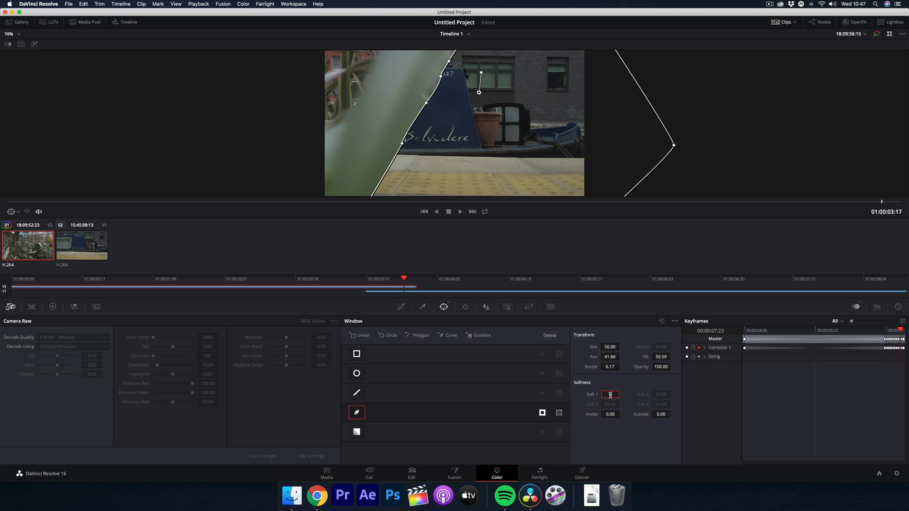
# Set a small Soft 1 value on the leaf window, then return to the Edit page.
pyautogui.click(82, 244)
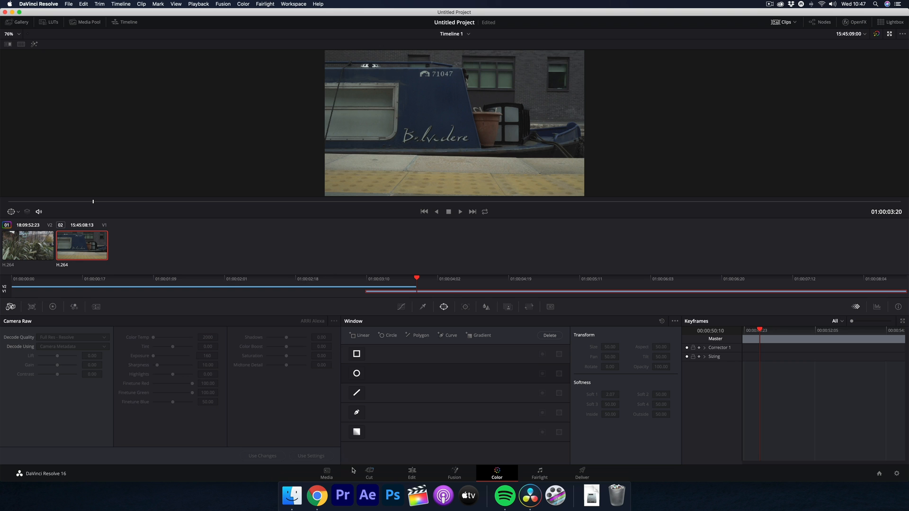
pyautogui.click(411, 472)
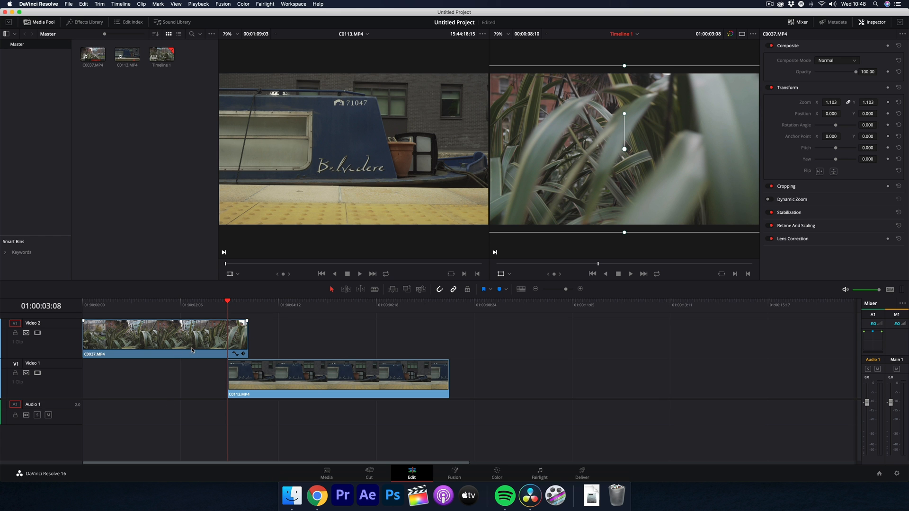
# Enable Retime Controls on the leaf clip, add a speed point and speed up its final section.
pyautogui.rightClick(163, 338)
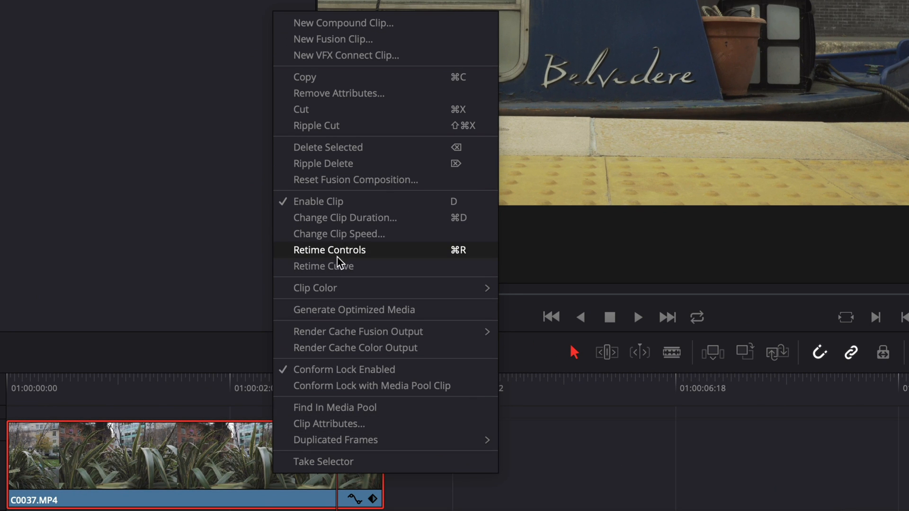
pyautogui.click(329, 250)
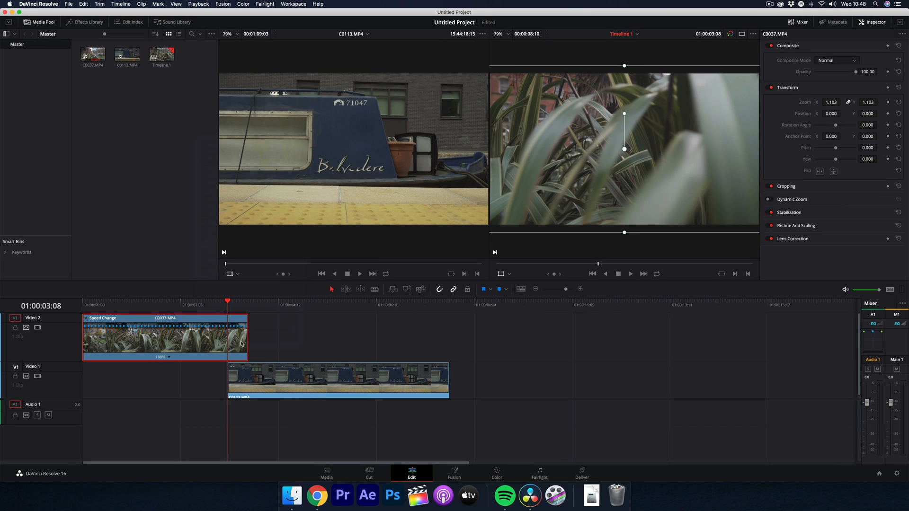
pyautogui.moveTo(170, 368)
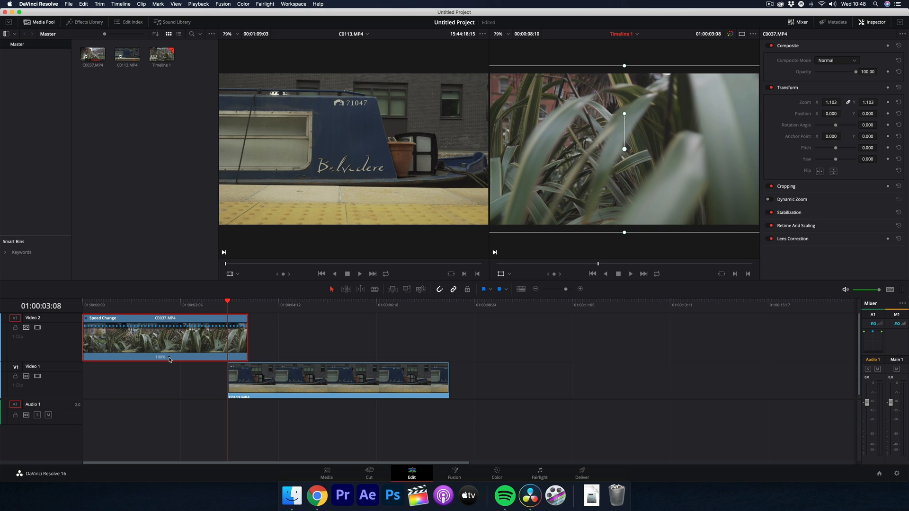
pyautogui.rightClick(169, 360)
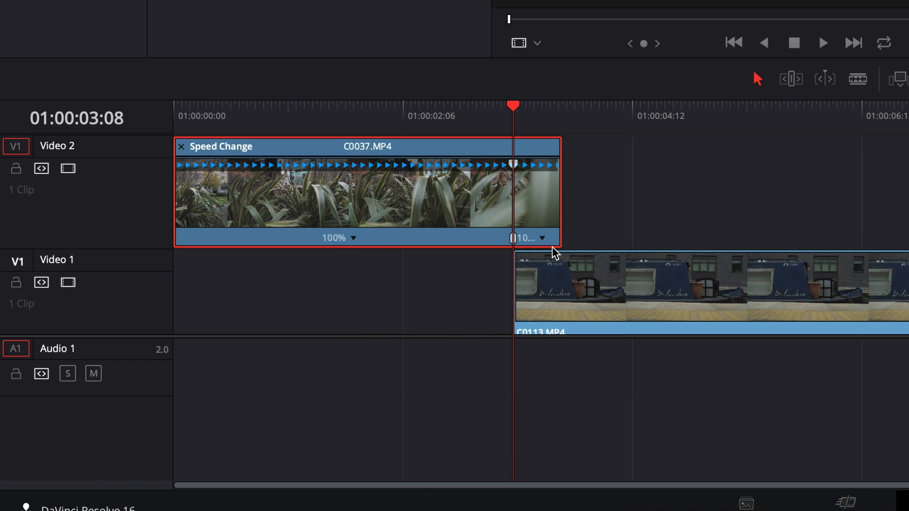
pyautogui.click(542, 238)
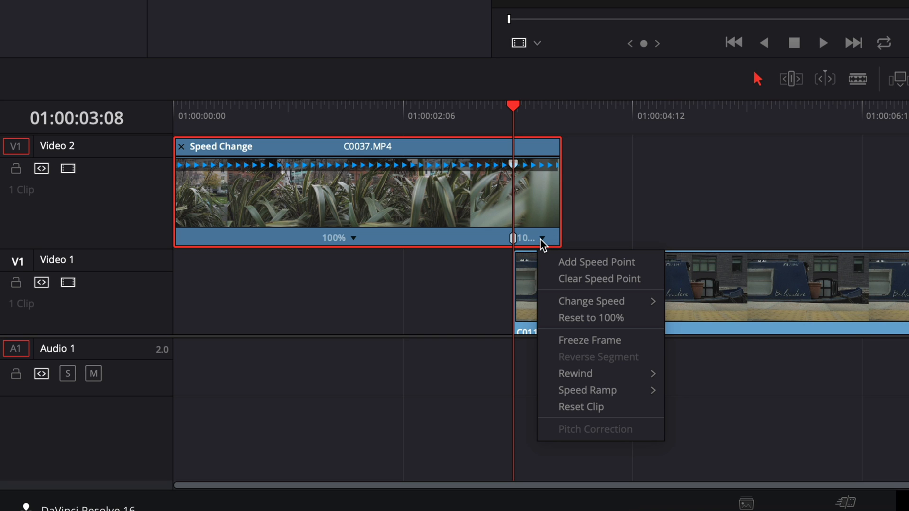
pyautogui.moveTo(591, 302)
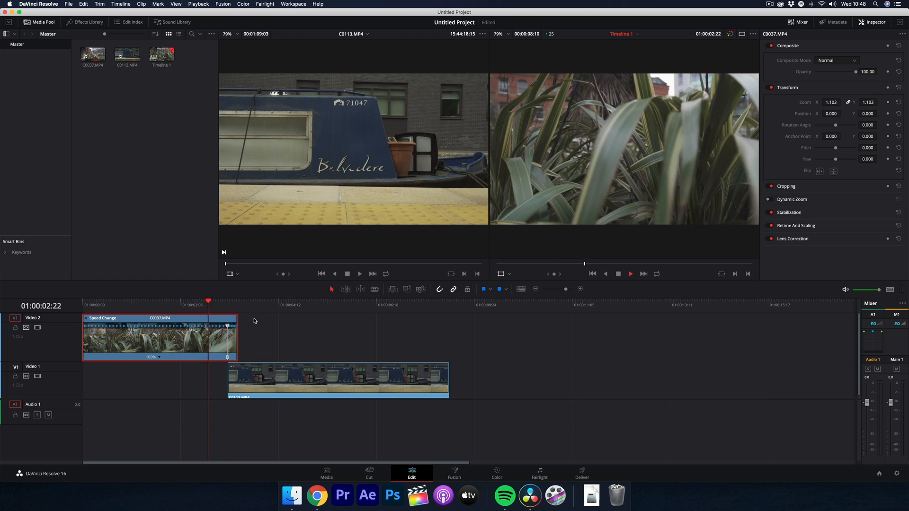
pyautogui.click(631, 274)
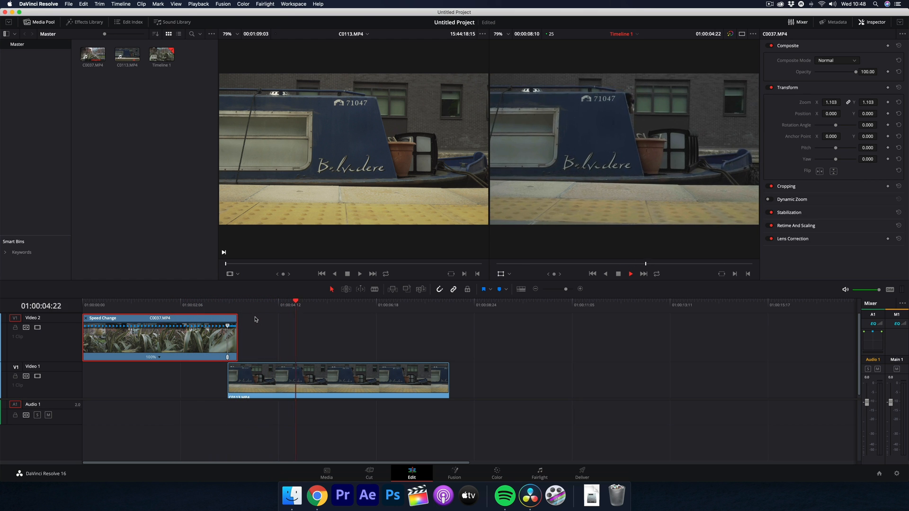